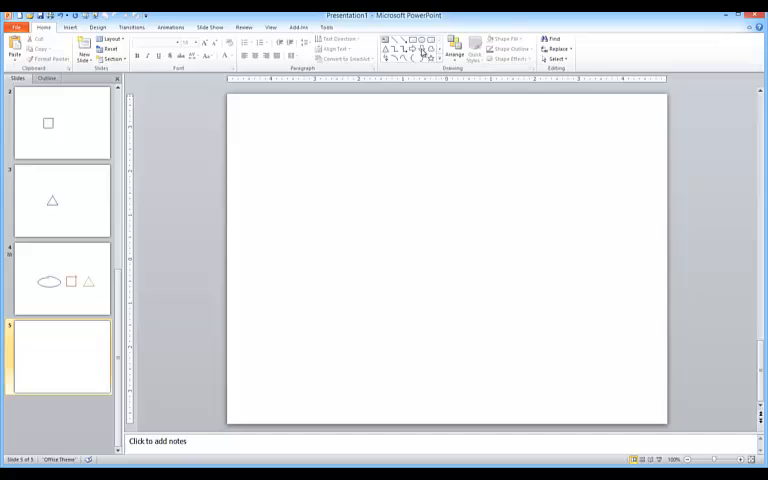
Draw a filled oval across the middle of the blank fourth slide
click(422, 38)
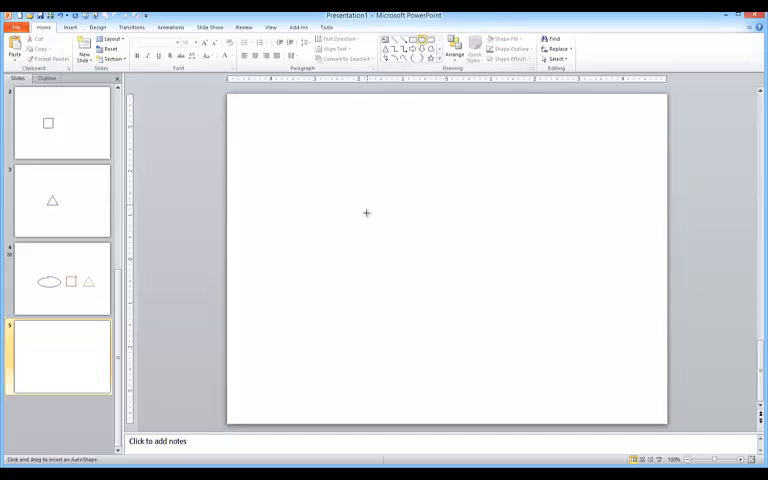
drag(366, 212, 528, 288)
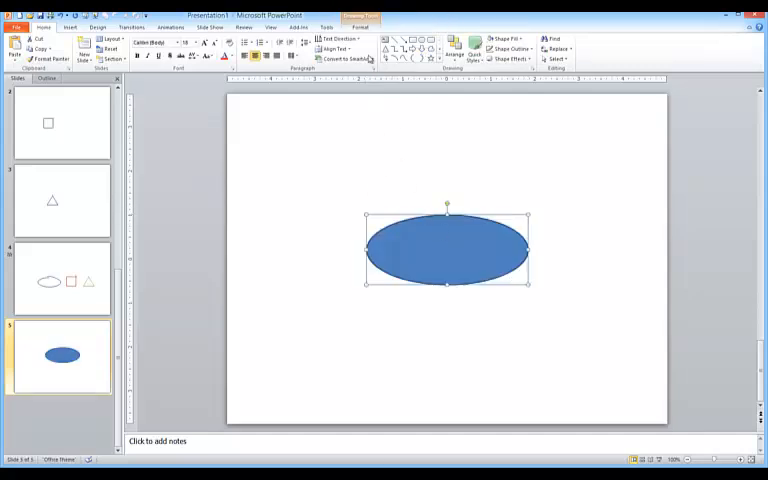
Set the oval's Shape Fill to No Fill, leaving only its outline
click(322, 40)
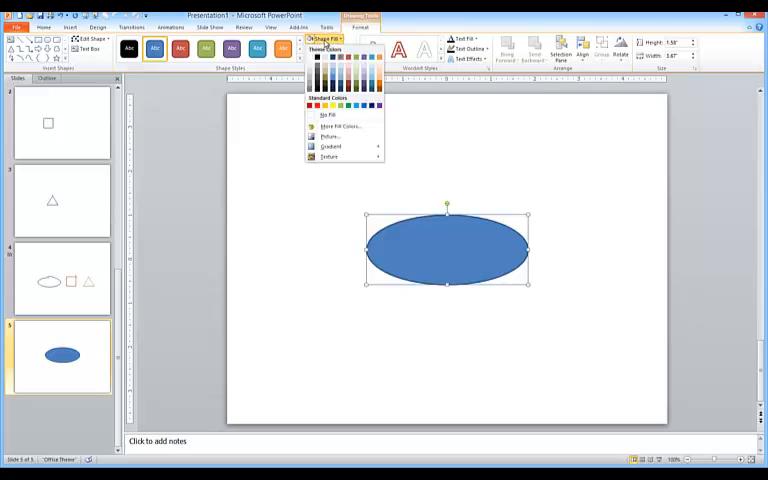
click(328, 114)
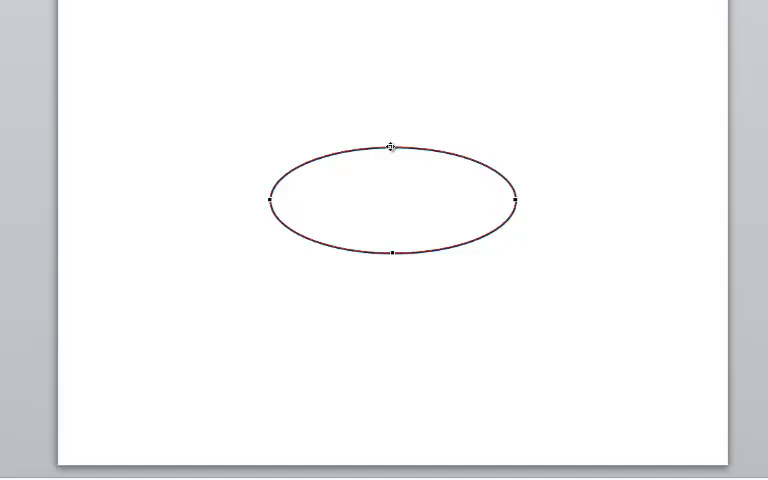
Open the oval's path at its top point and drag one loose end aside
click(392, 146)
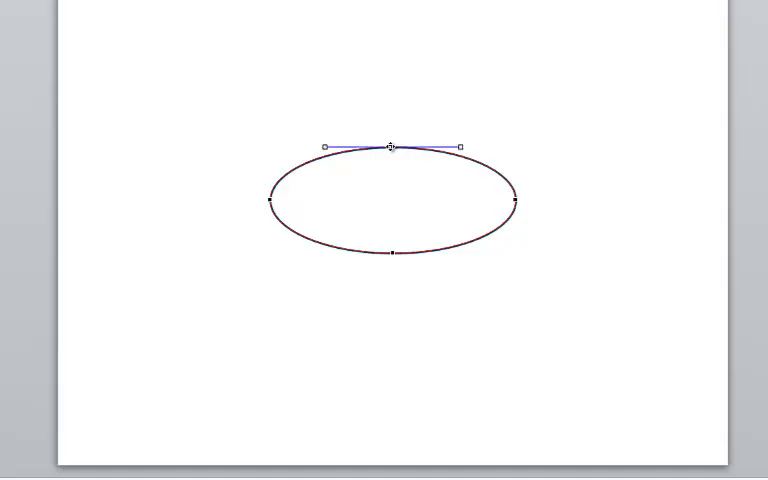
right_click(392, 146)
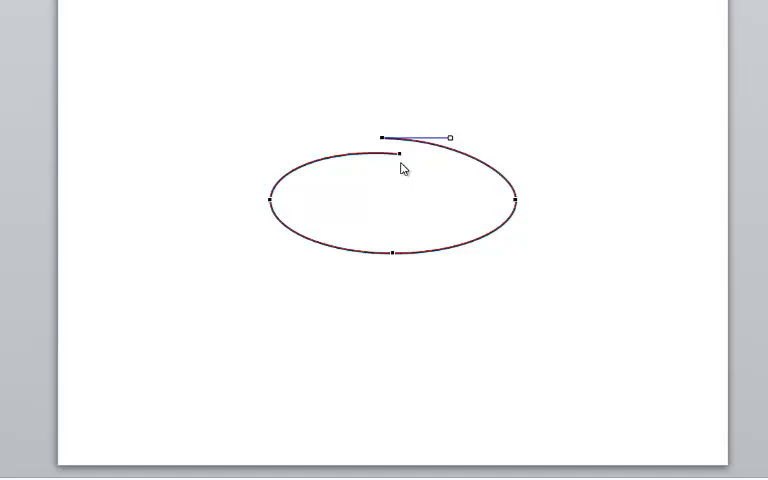
drag(450, 136, 324, 146)
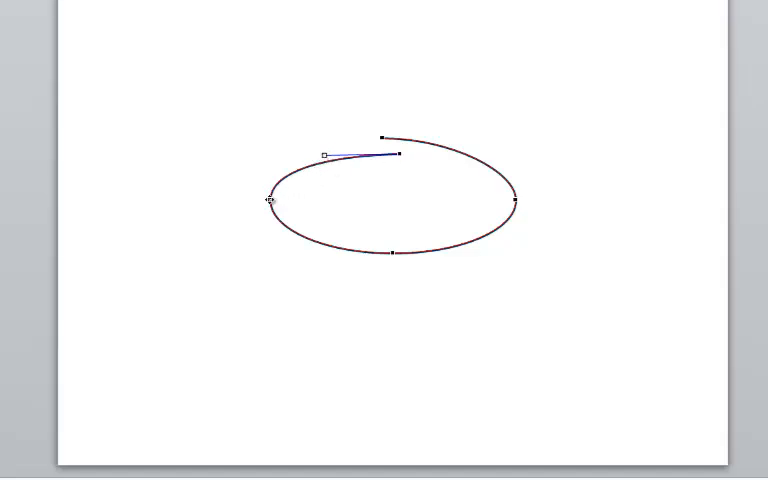
Bring up point options on another point of the opened oval outline
right_click(270, 200)
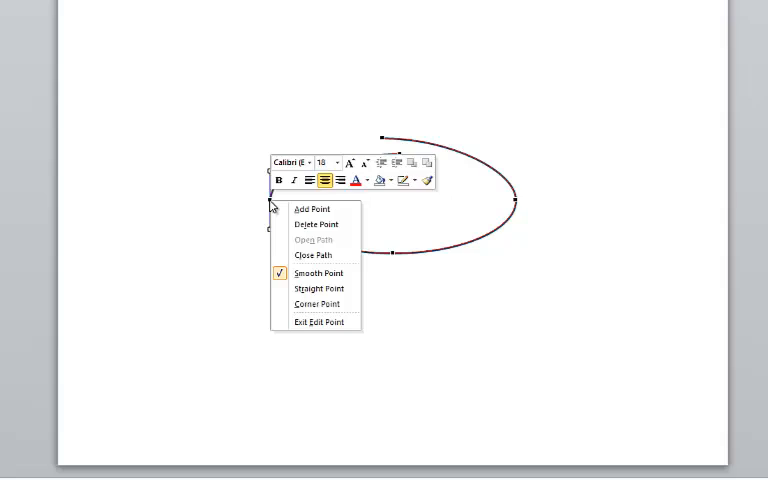
mouse_move(290, 260)
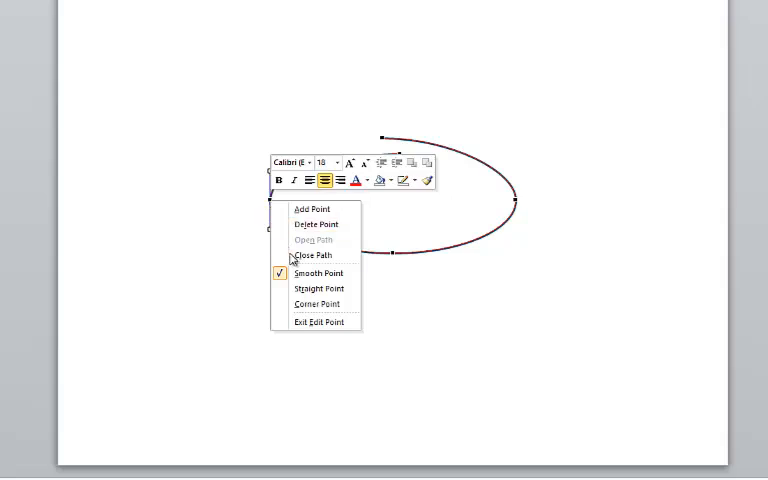
mouse_move(318, 272)
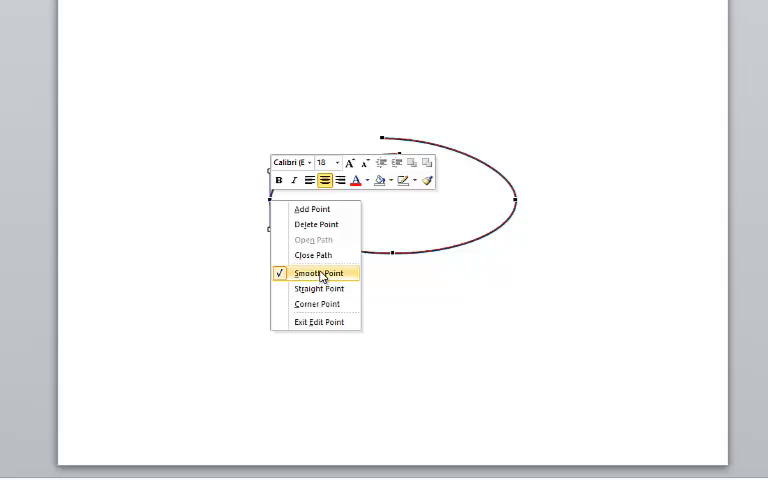
mouse_move(504, 250)
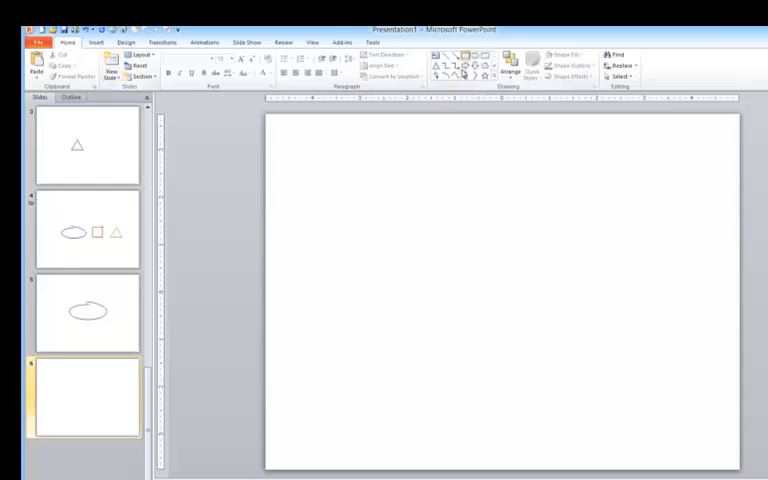
Draw a square mid-slide, edit its points and pull the top-right corner loose
drag(456, 248, 504, 296)
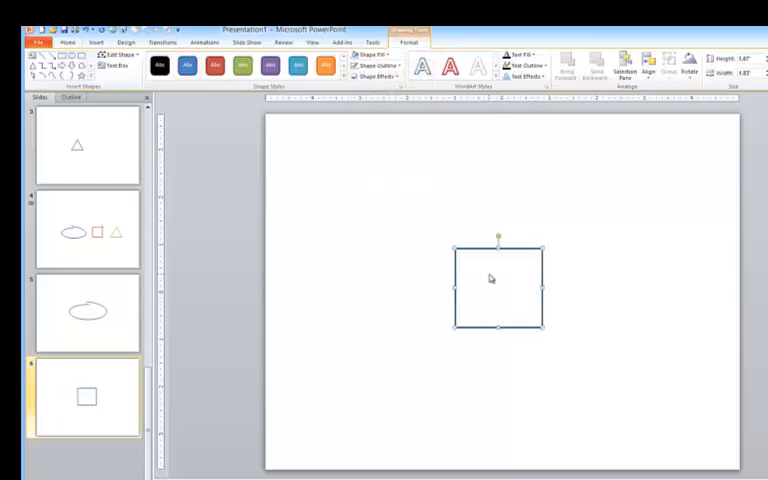
right_click(490, 278)
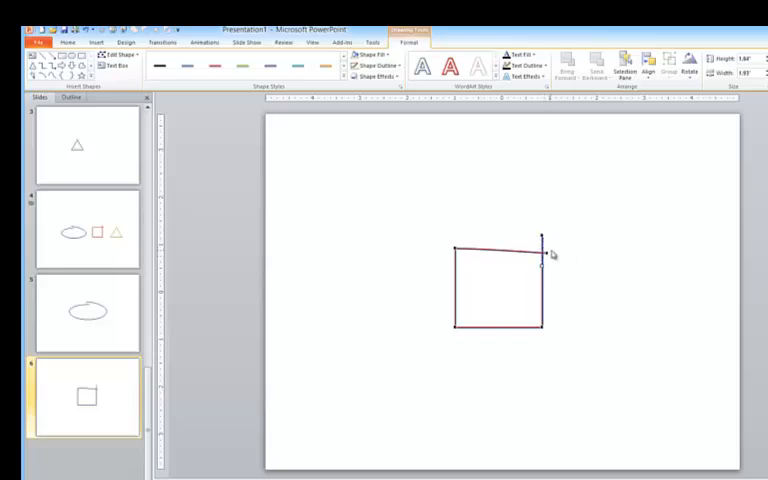
drag(540, 244, 540, 248)
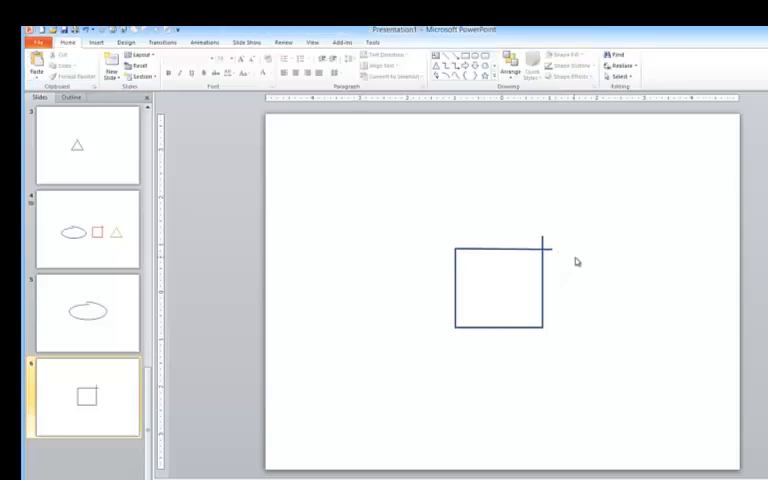
mouse_move(108, 170)
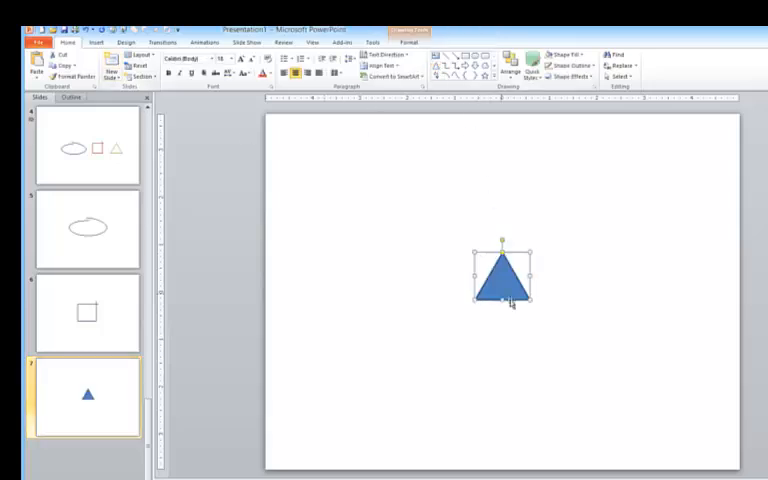
Enlarge the triangle and set its Shape Fill to No Fill
drag(528, 300, 558, 338)
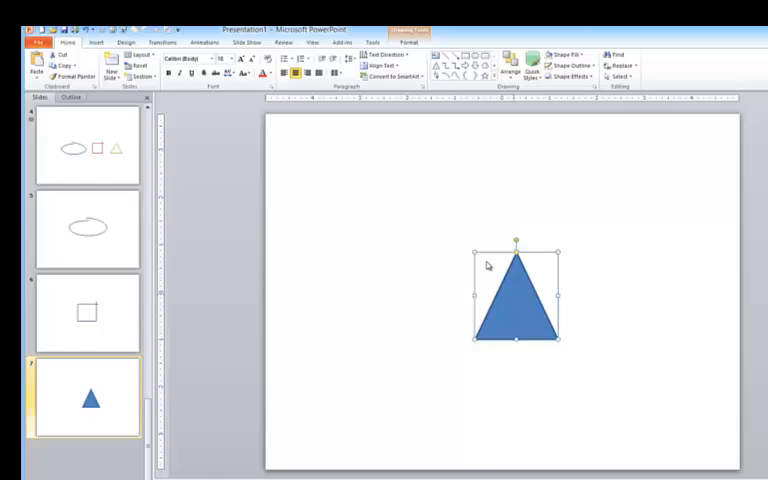
click(372, 54)
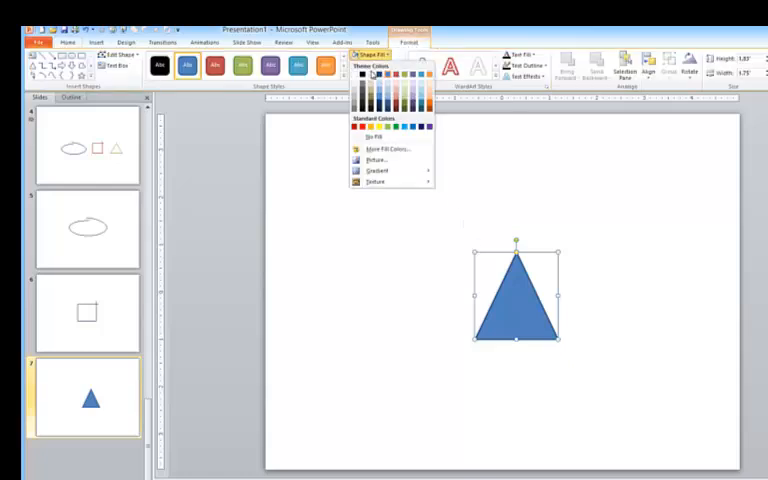
click(368, 136)
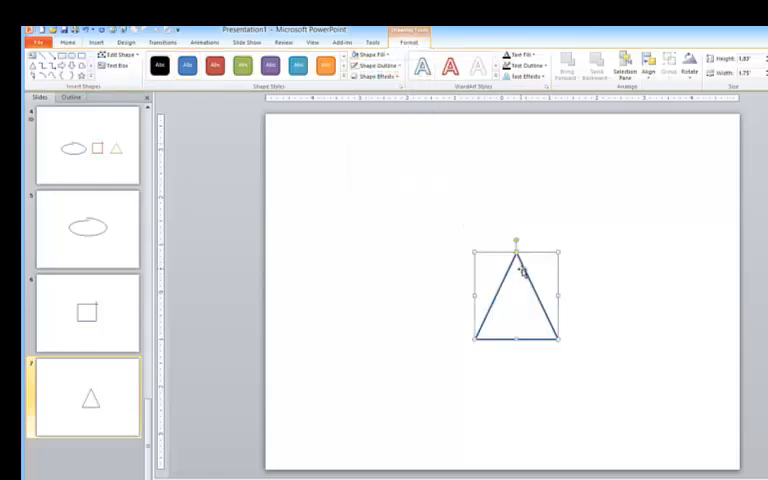
Edit the triangle's points, open the path at its top corner and finish editing
right_click(516, 296)
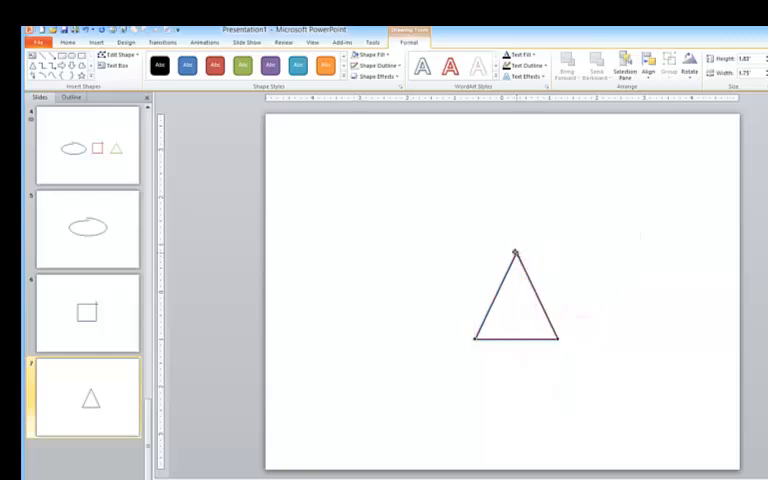
right_click(514, 254)
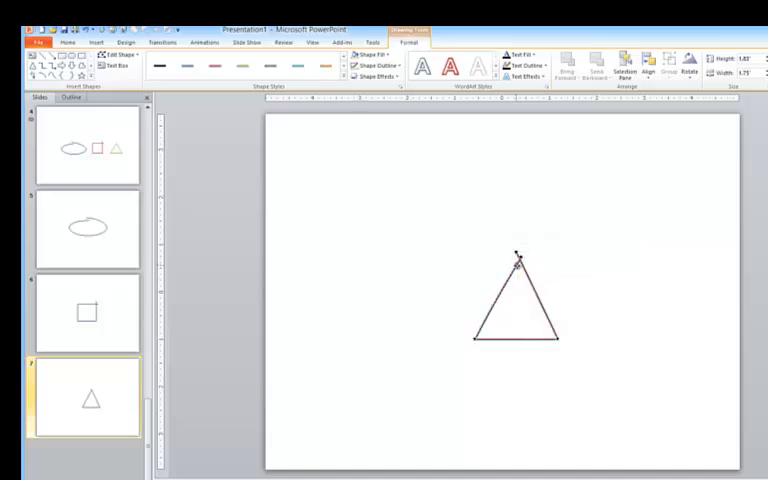
click(576, 270)
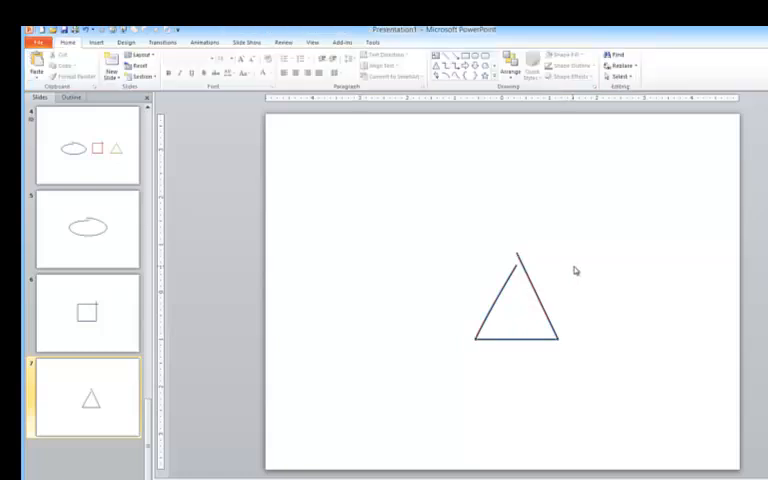